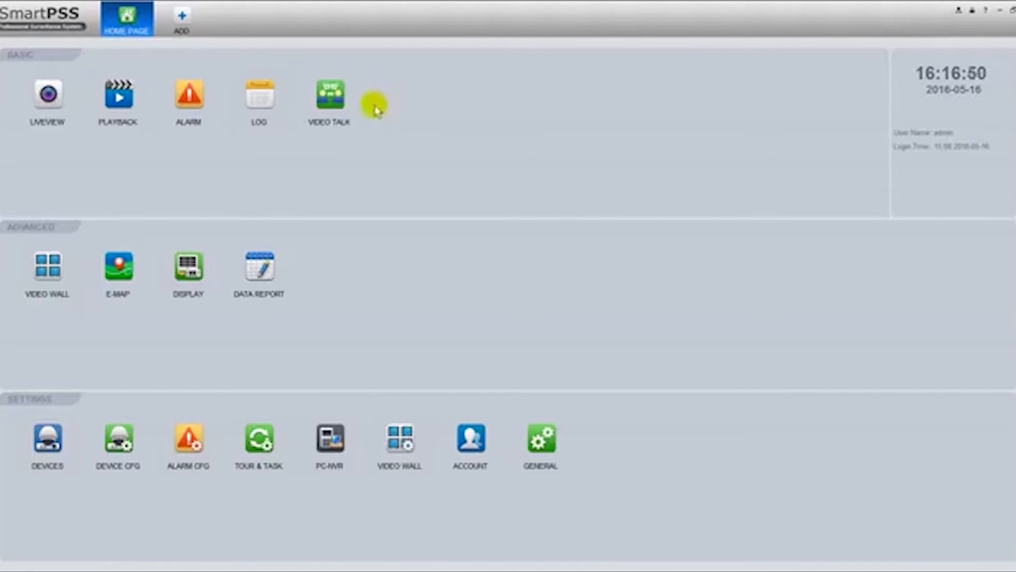
mouse_move(383, 127)
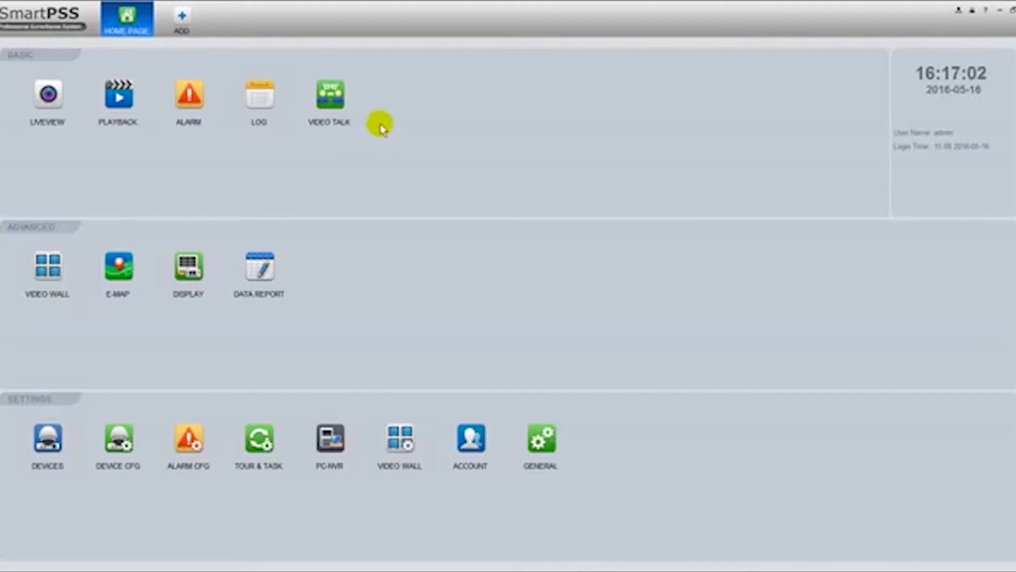
mouse_move(409, 157)
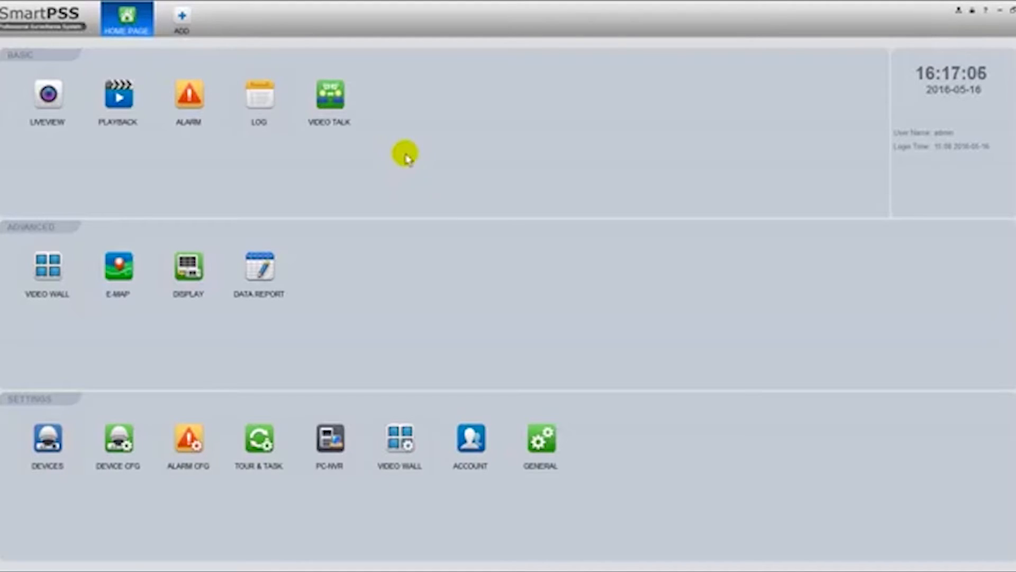
mouse_move(403, 220)
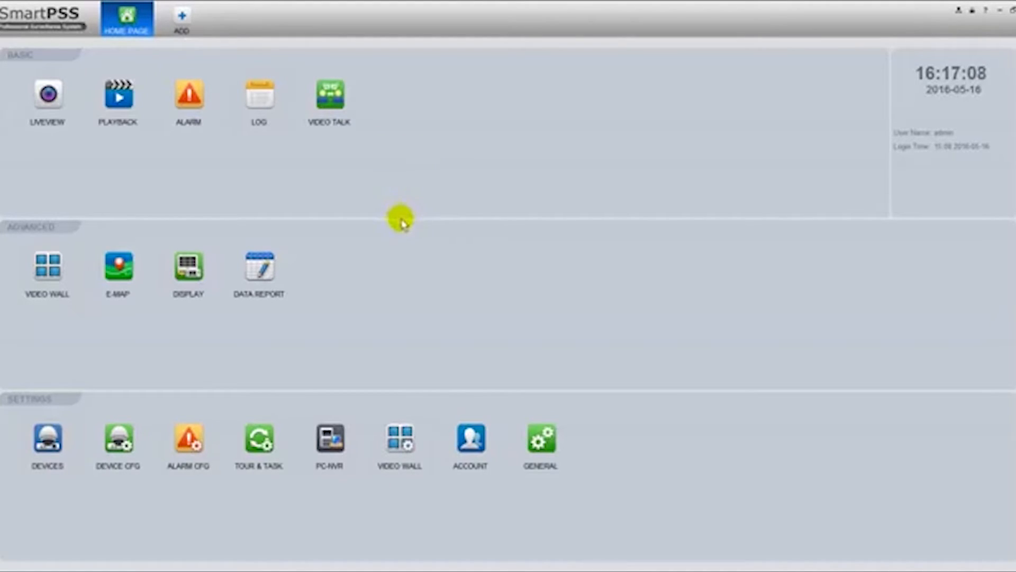
mouse_move(170, 400)
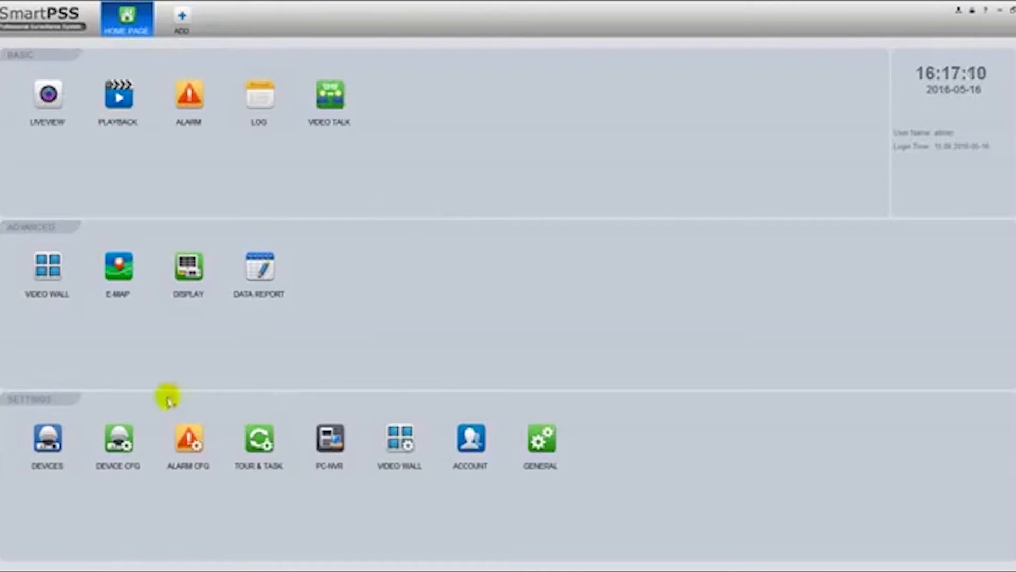
- Add the fisheye IP camera 192.168.1.110 and NVR 192.168.1.134 from Devices, then go home
left_click(47, 441)
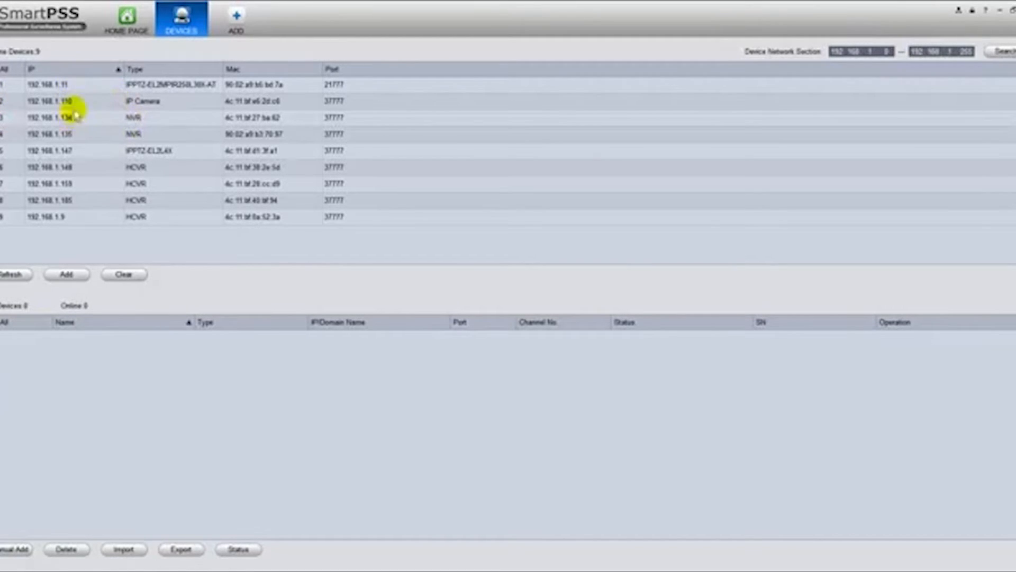
left_click(65, 274)
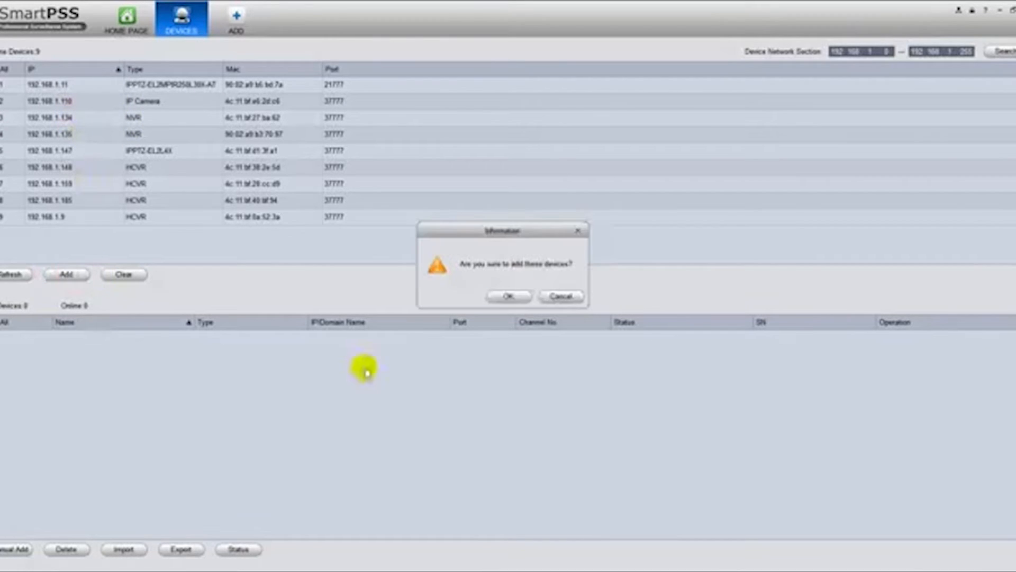
left_click(508, 297)
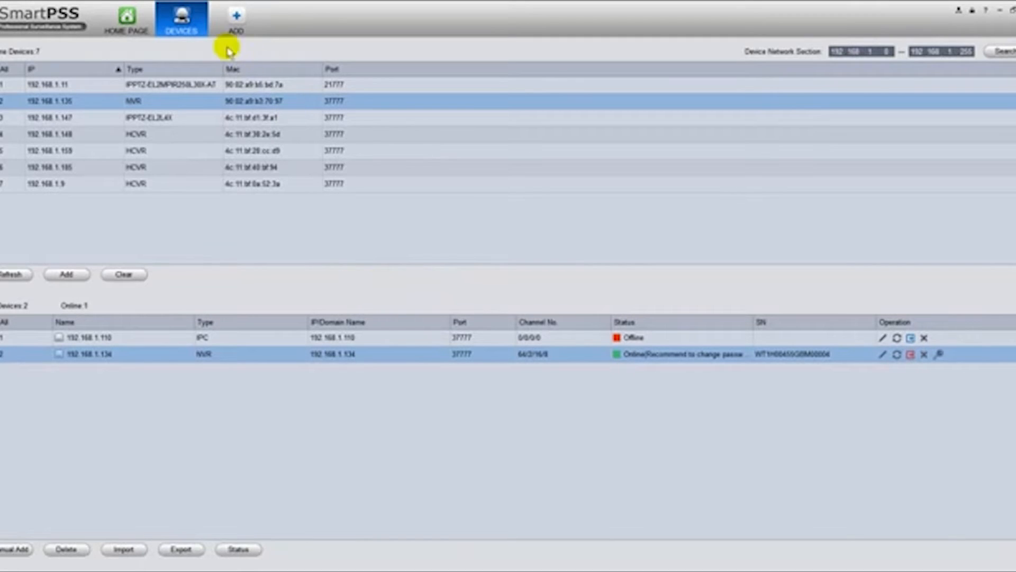
left_click(126, 19)
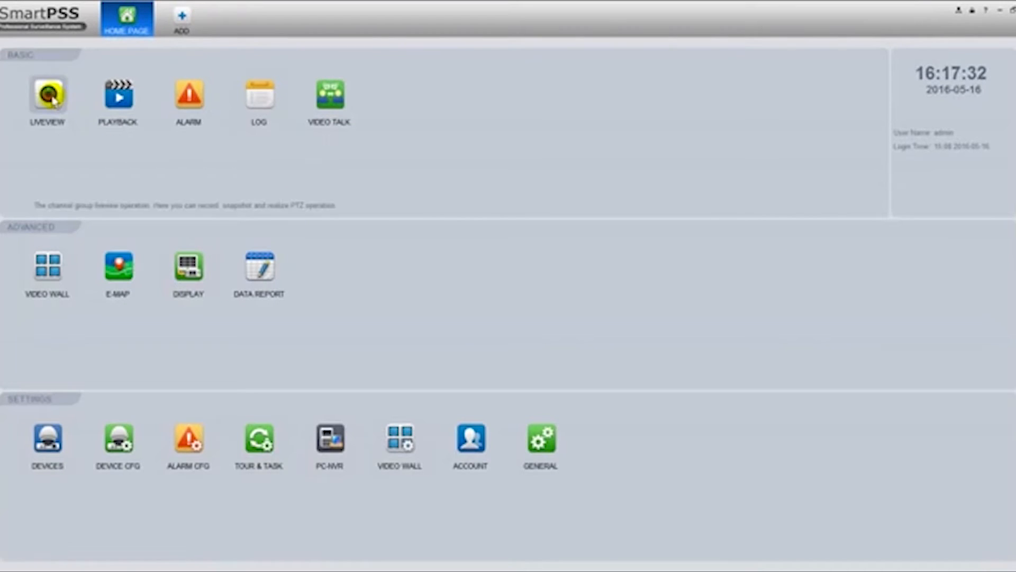
- Start live video from the fisheye camera at 192.168.1.110 in LiveView
left_click(48, 97)
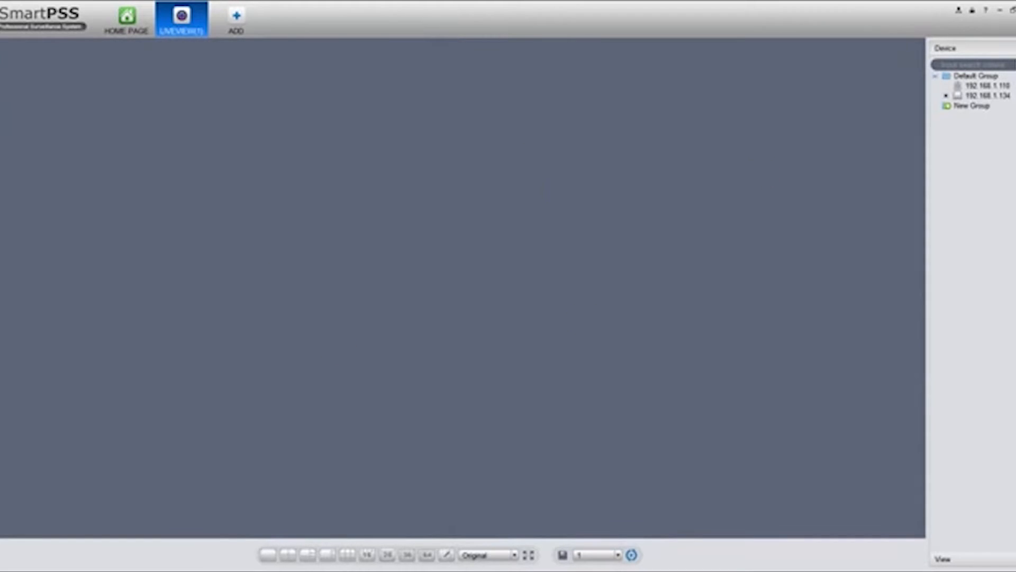
left_click(976, 85)
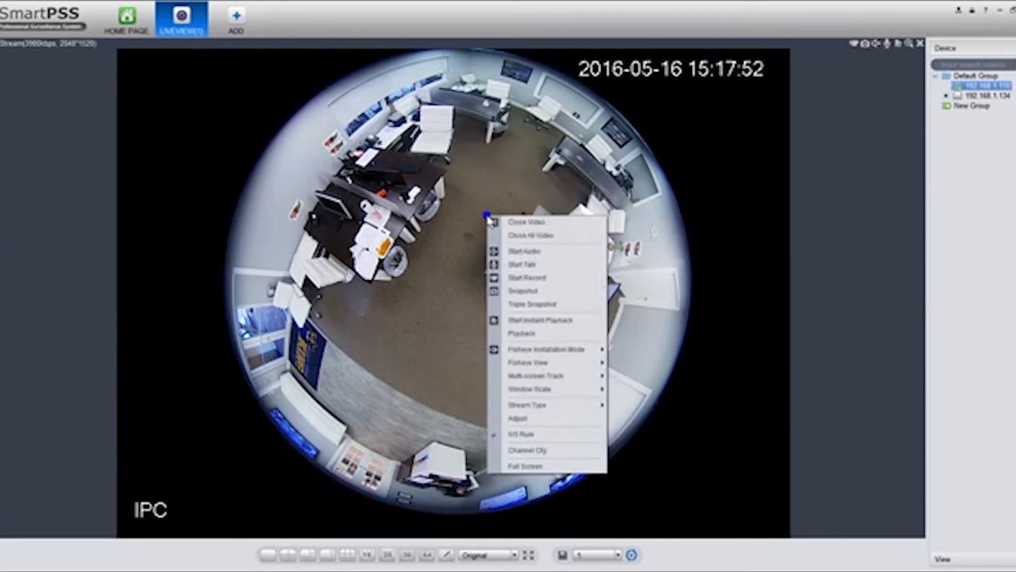
mouse_move(560, 352)
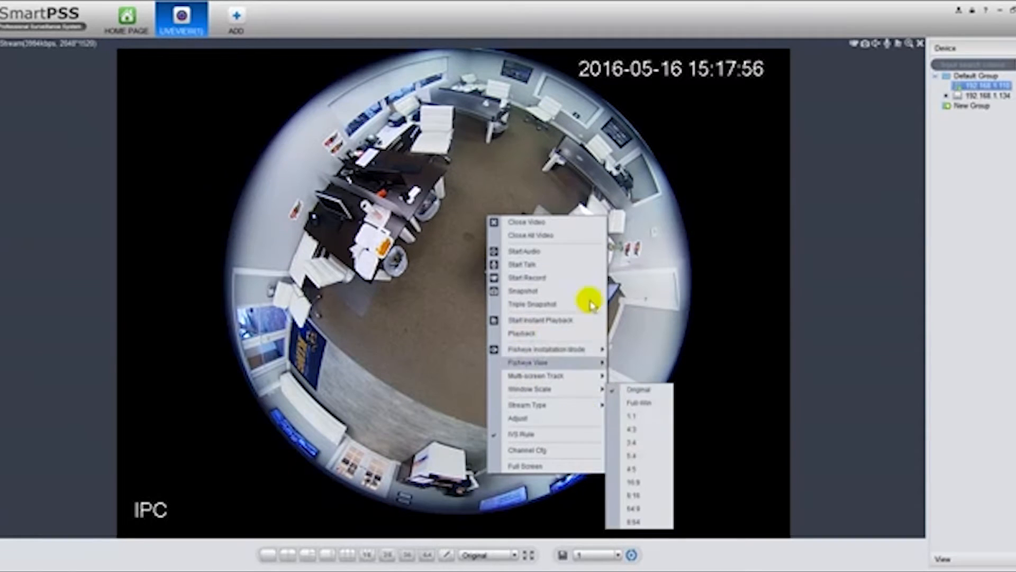
mouse_move(554, 362)
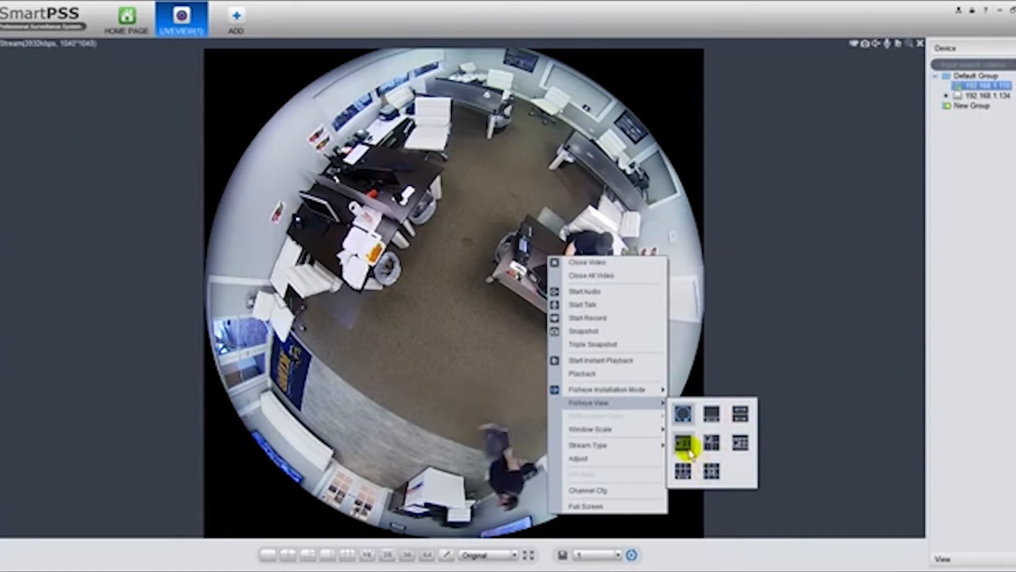
- Dewarp the fisheye live view into multi-panel panoramic layouts, trying a second layout
left_click(684, 441)
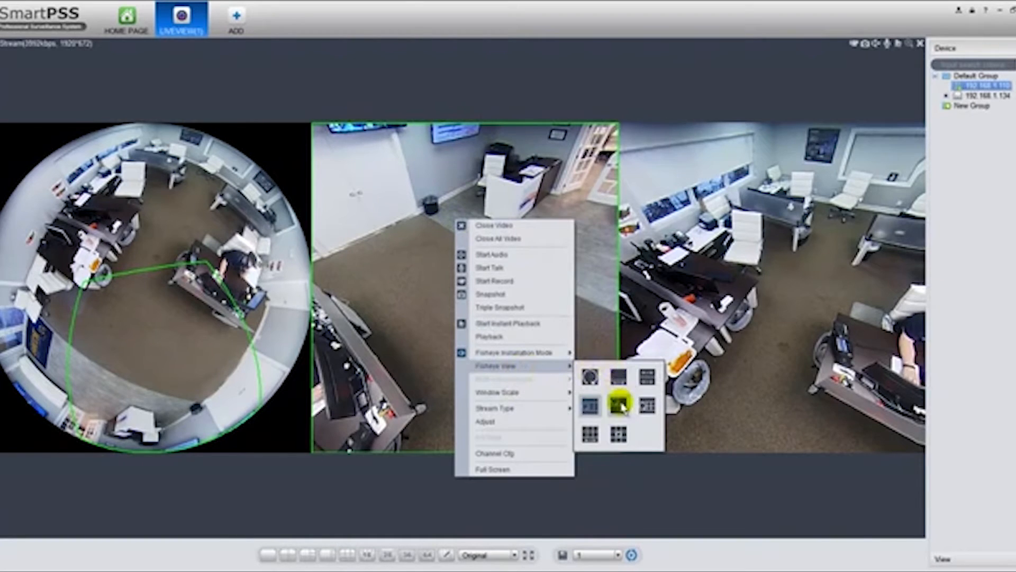
left_click(620, 401)
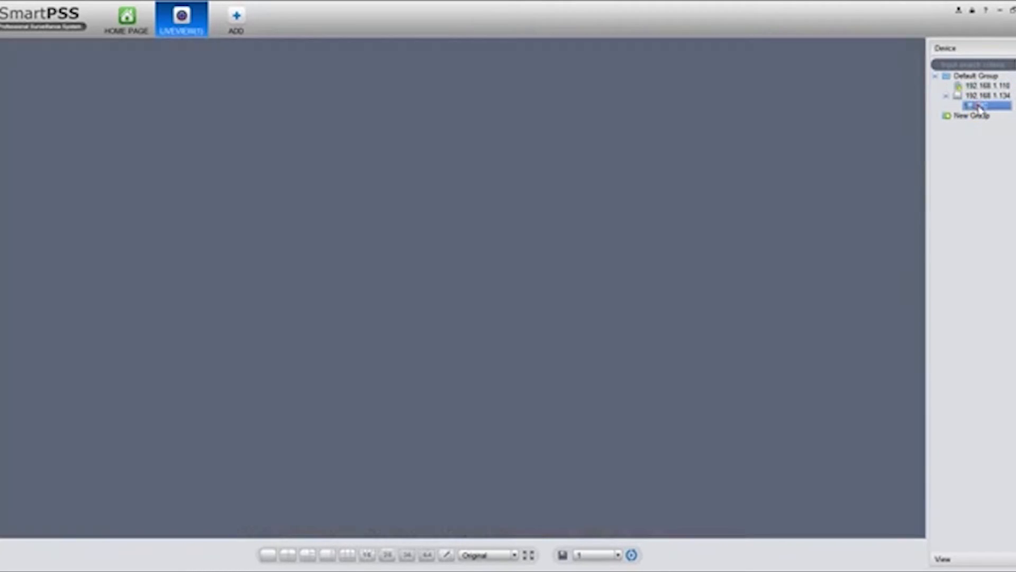
- Stream the NVR's IPC channel live from the Device tree
double_click(967, 108)
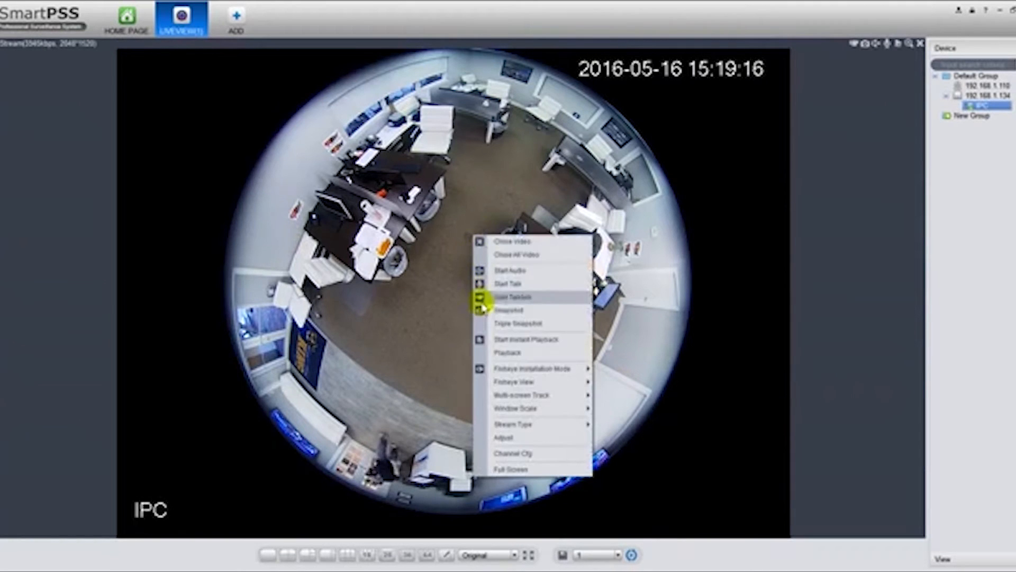
mouse_move(547, 375)
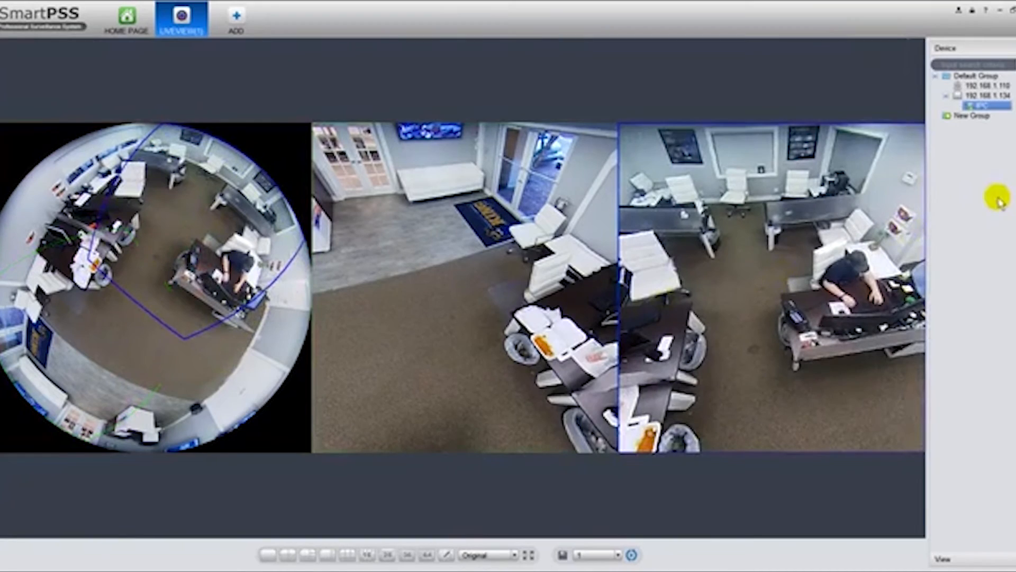
- Search Playback for the NVR's IPC channel recordings on 2016-05-16
left_click(127, 21)
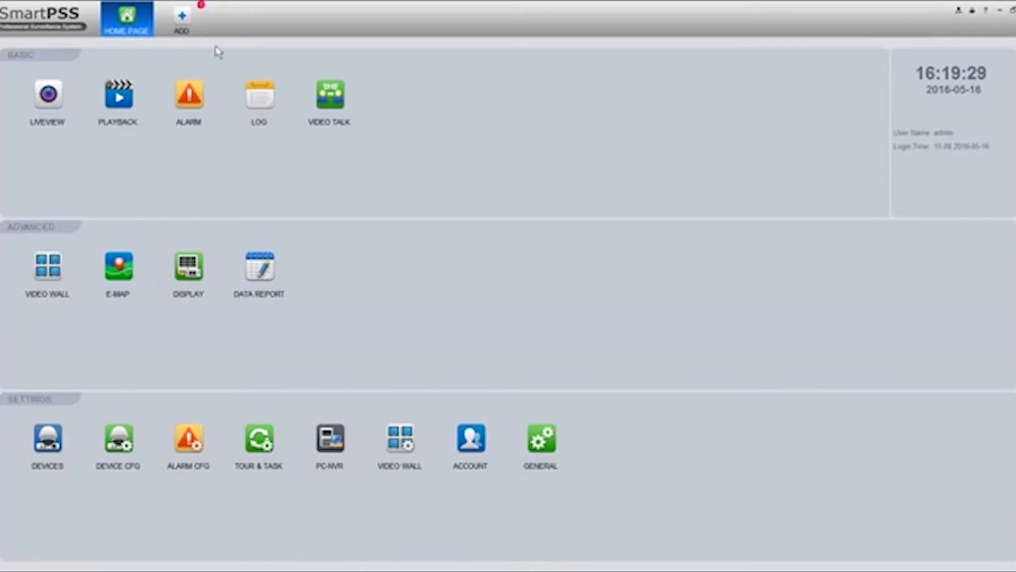
mouse_move(122, 101)
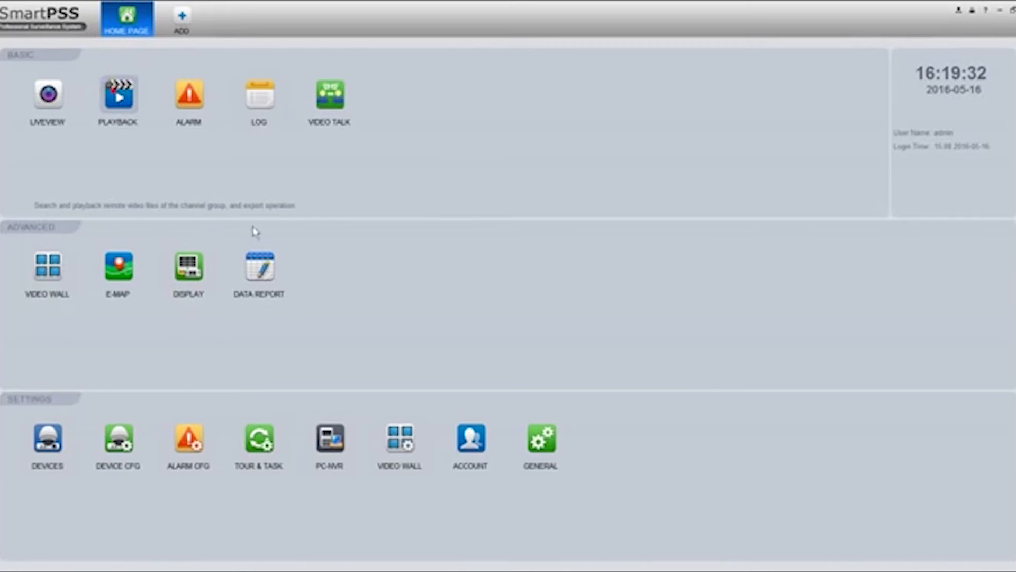
left_click(119, 96)
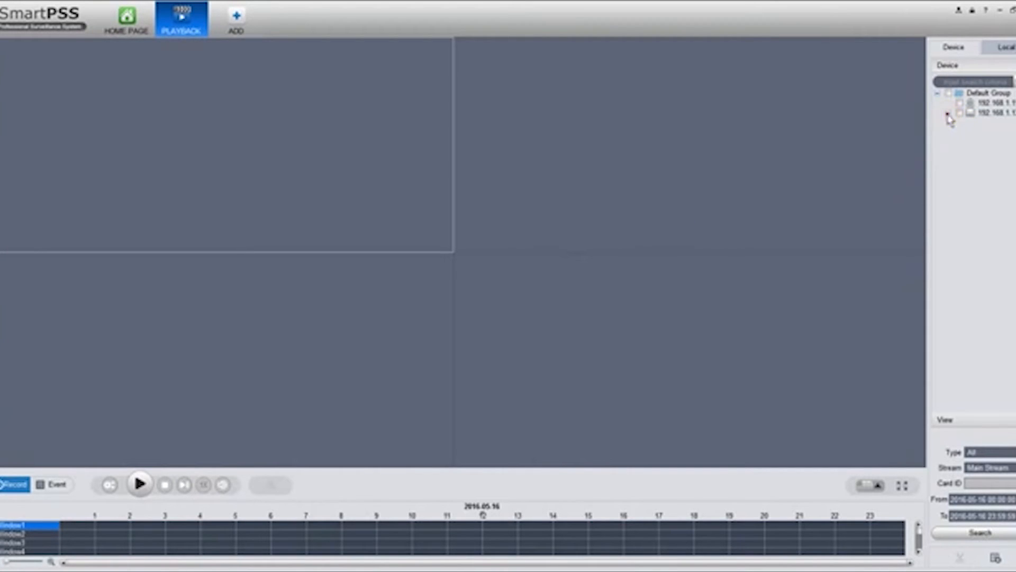
left_click(945, 114)
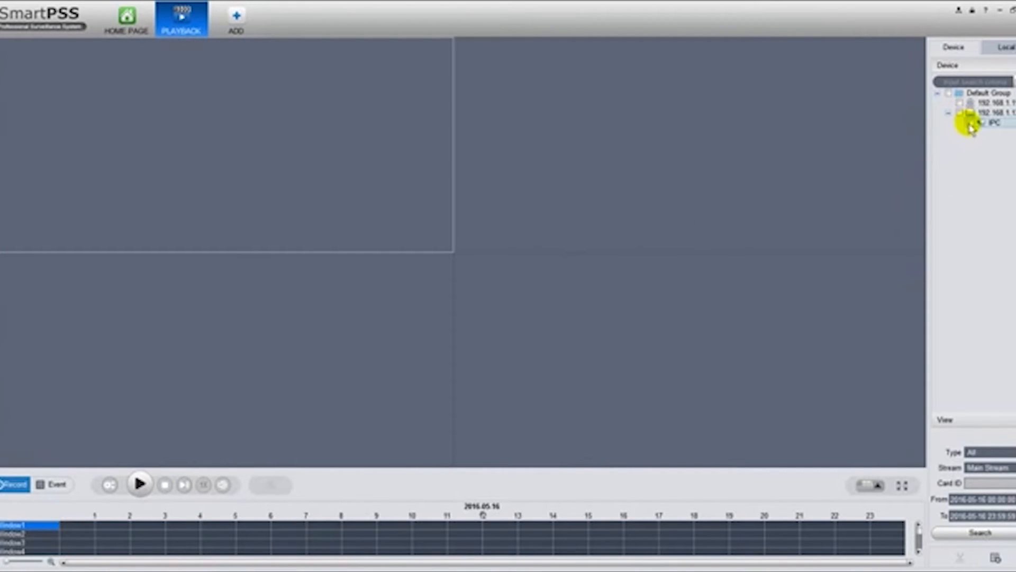
left_click(976, 123)
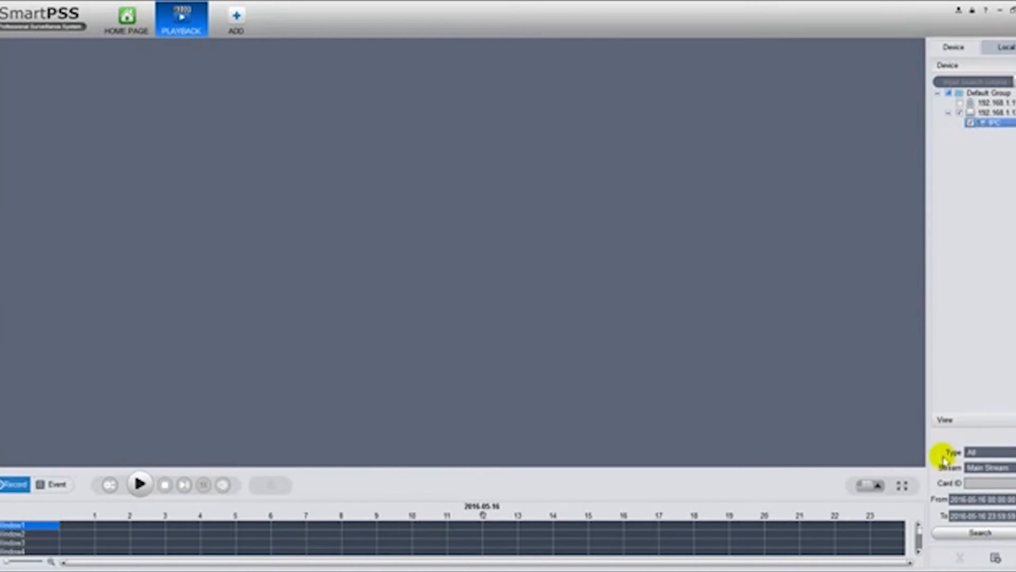
left_click(970, 534)
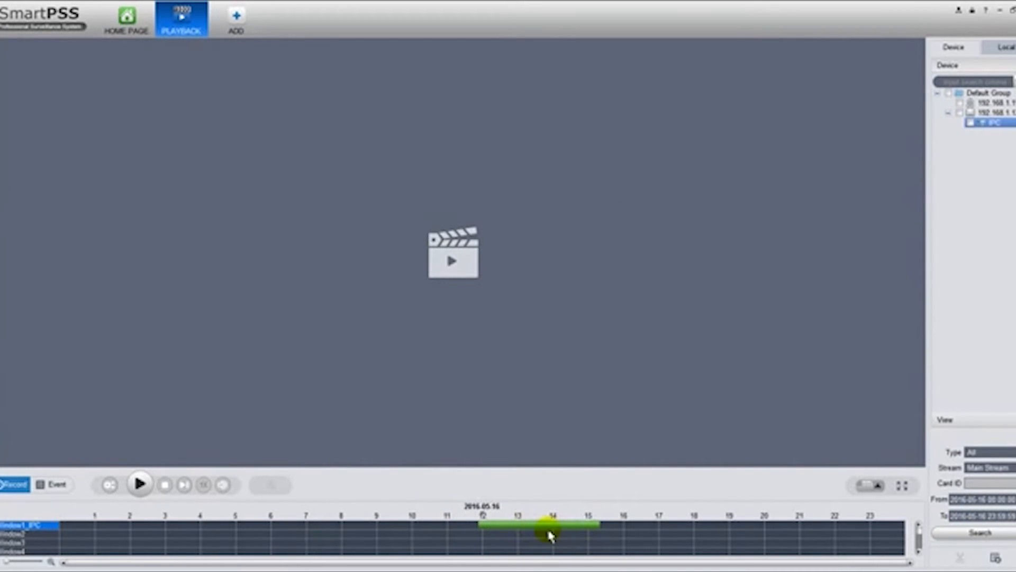
- Play the IPC channel recording from around 12:38 and bring up its video options
left_click(140, 485)
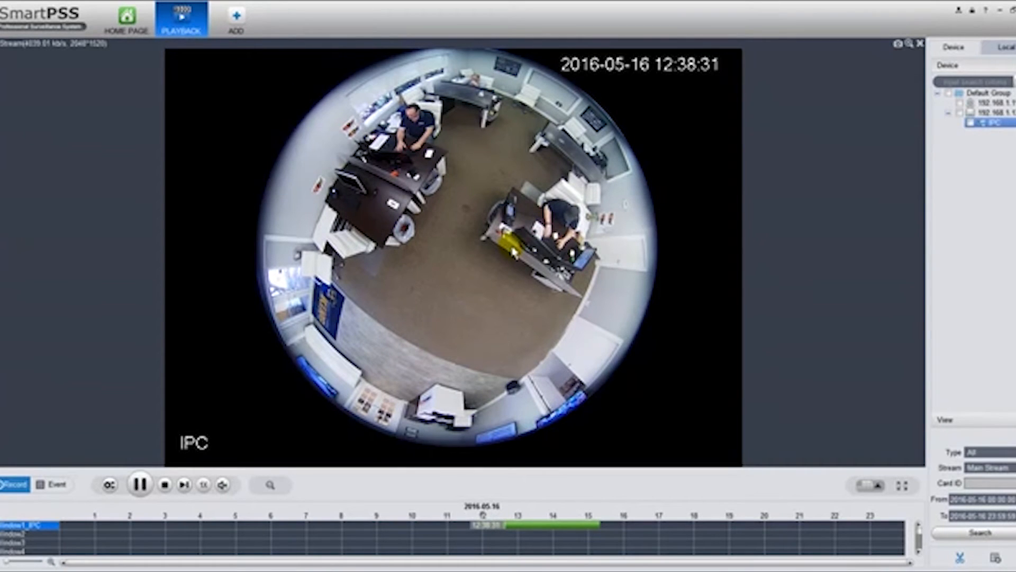
right_click(502, 266)
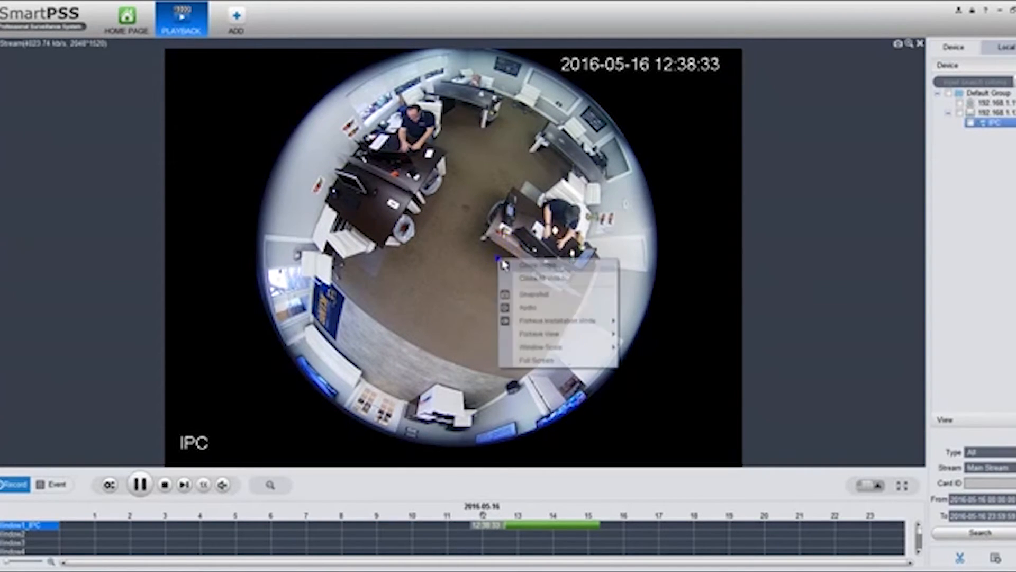
mouse_move(570, 321)
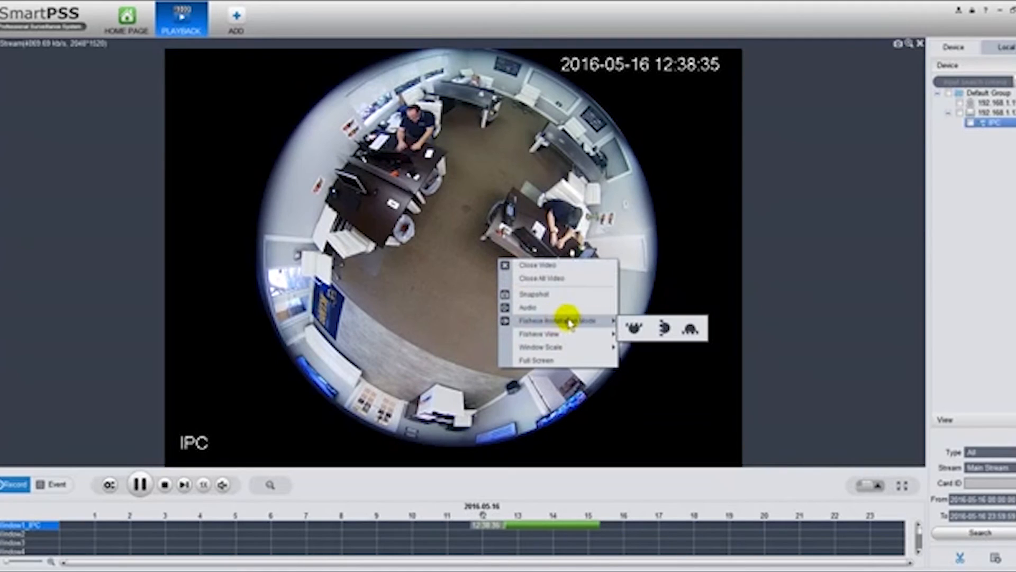
mouse_move(554, 333)
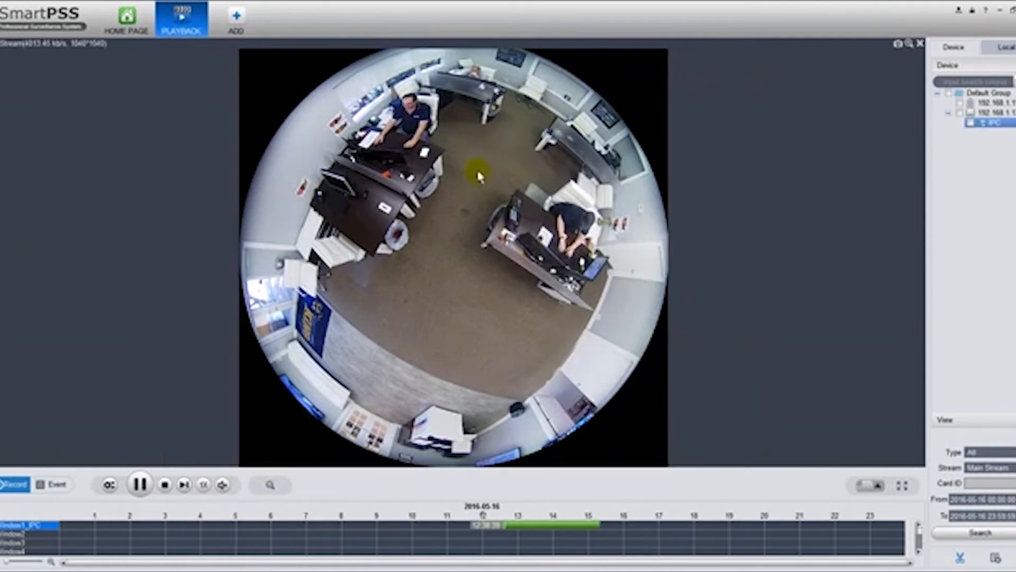
- Show the recording as a fisheye overview plus two panoramic panels and raise playback speed above 1X
right_click(476, 175)
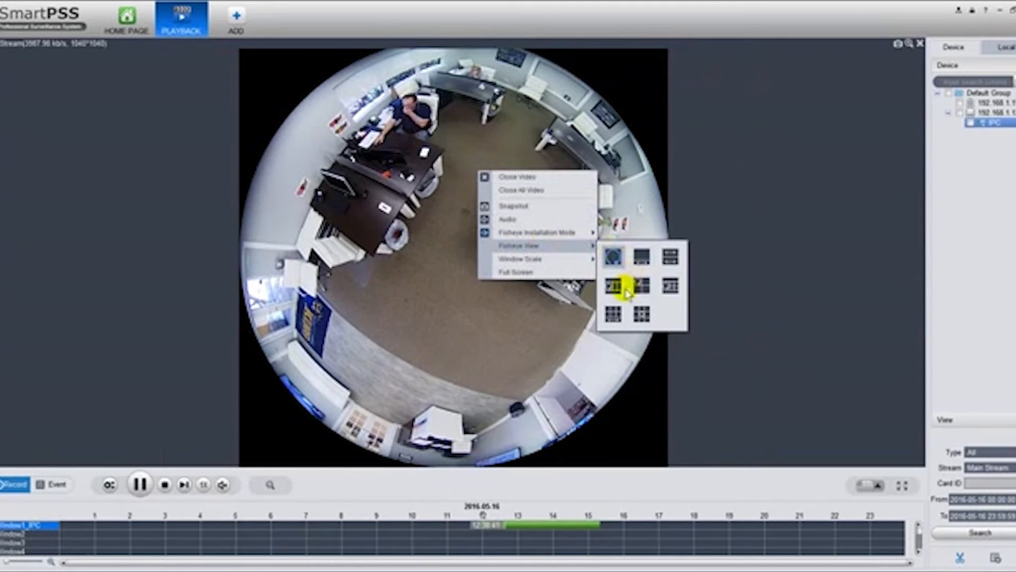
left_click(616, 288)
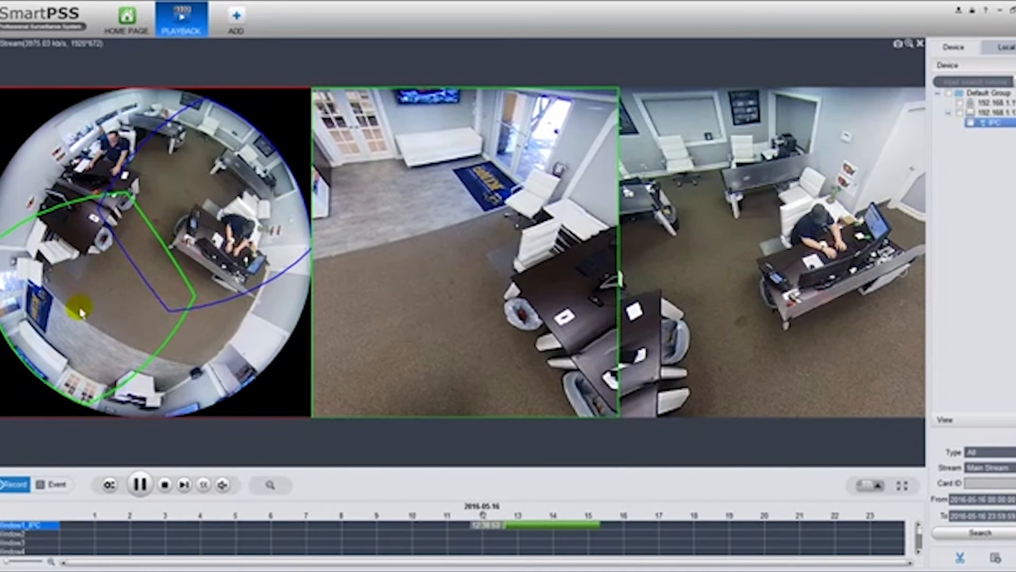
left_click(203, 485)
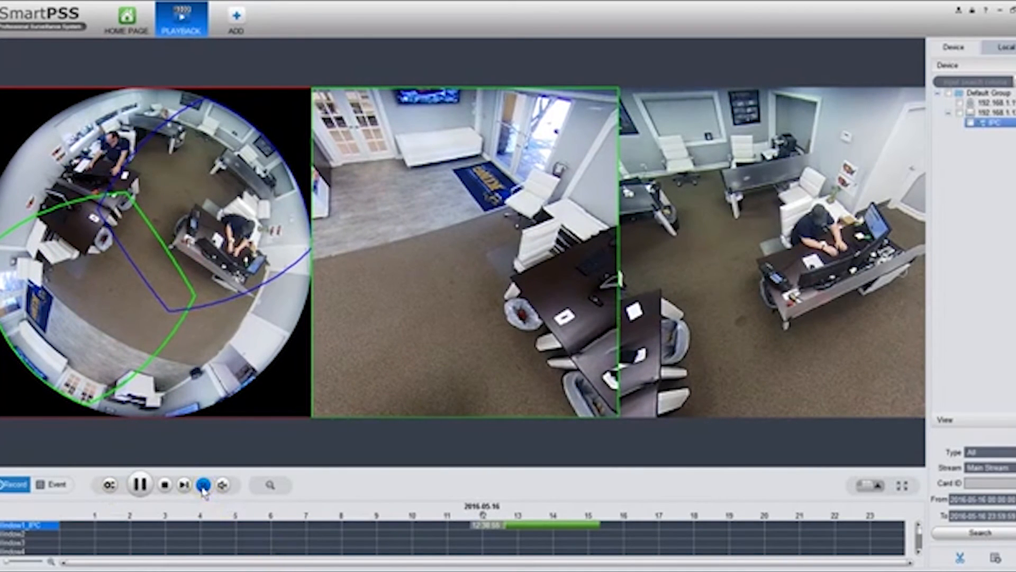
left_click(204, 485)
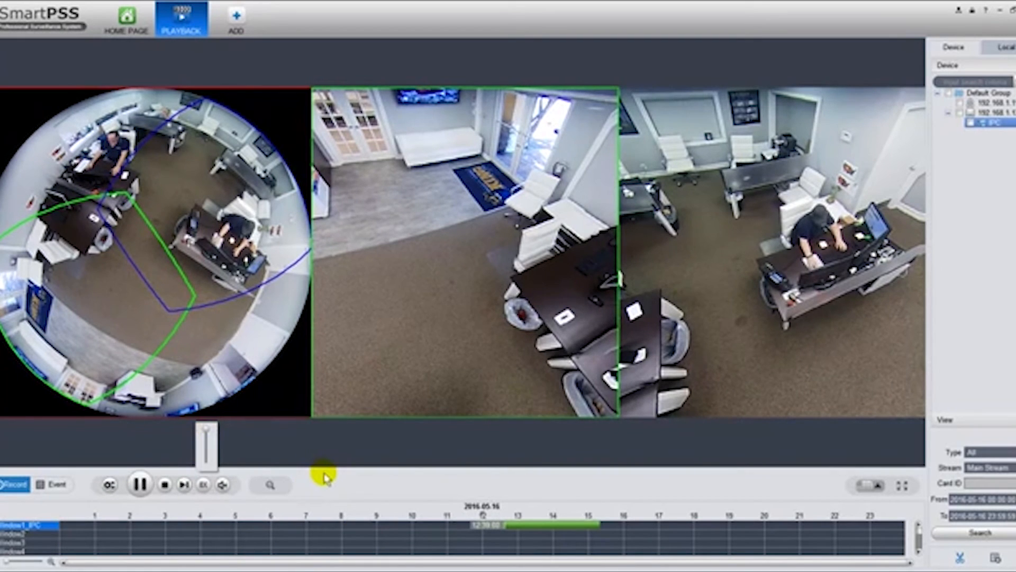
mouse_move(262, 245)
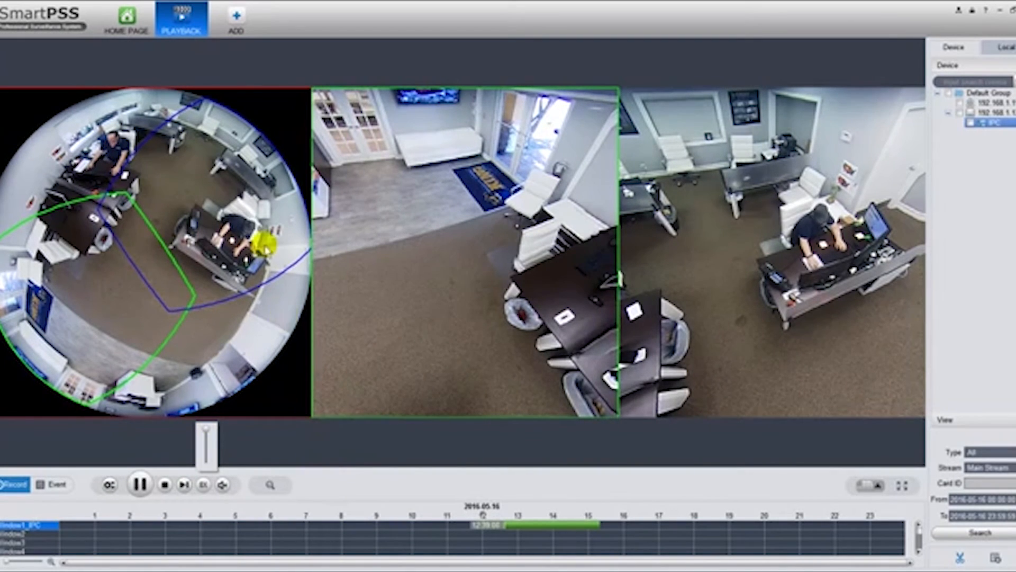